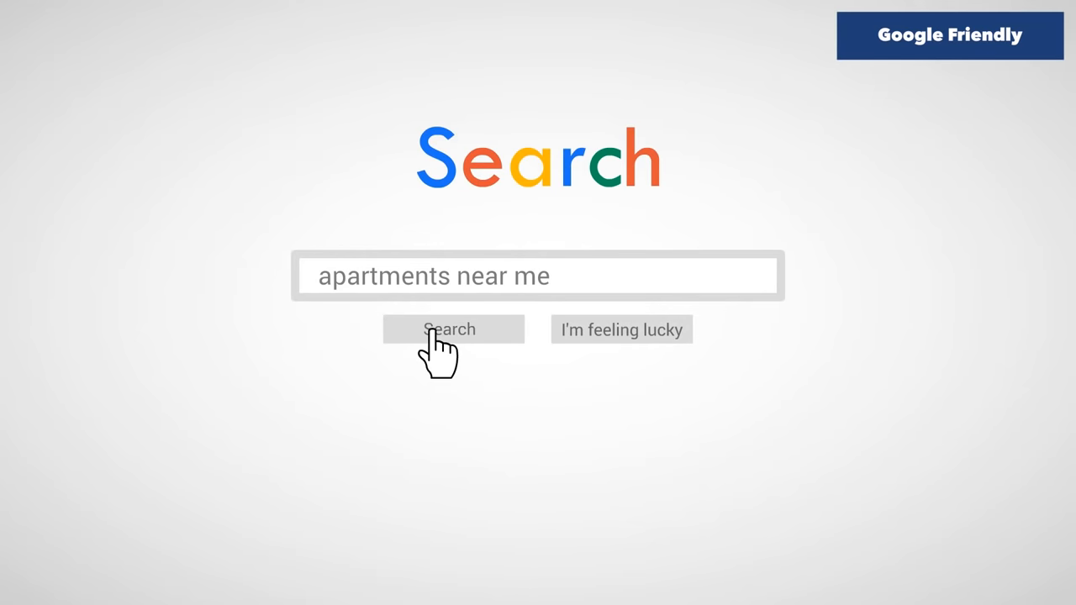
click(454, 327)
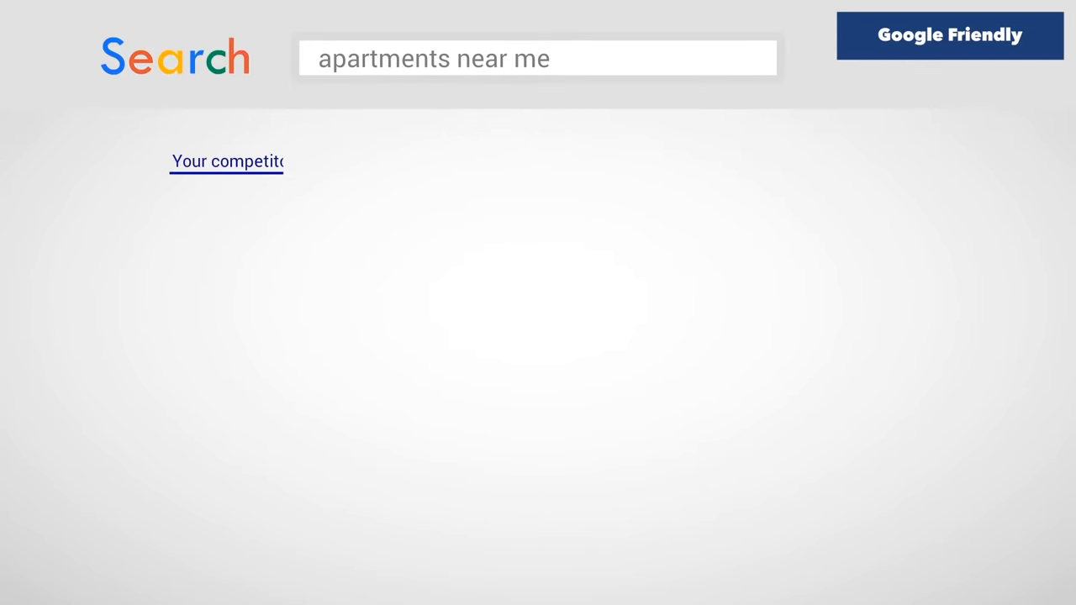